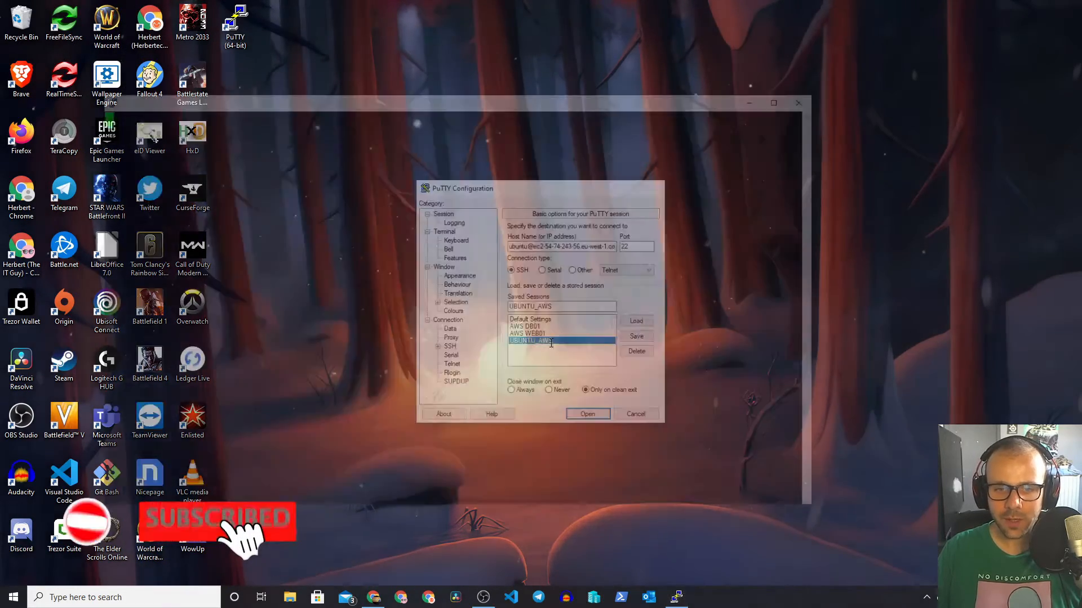
# Step: Open the saved UBUNTU_AWS session to log in to the Ubuntu server over SSH
pyautogui.click(587, 413)
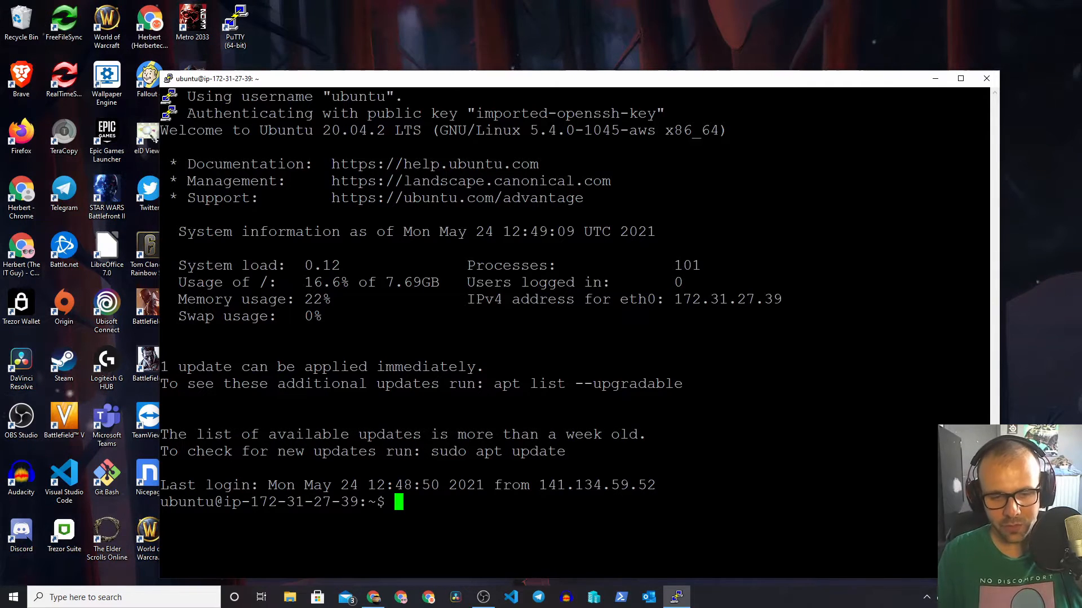
# Step: Run cat /etc/motd and get 'No such file or directory'
pyautogui.write('cat /etc/')
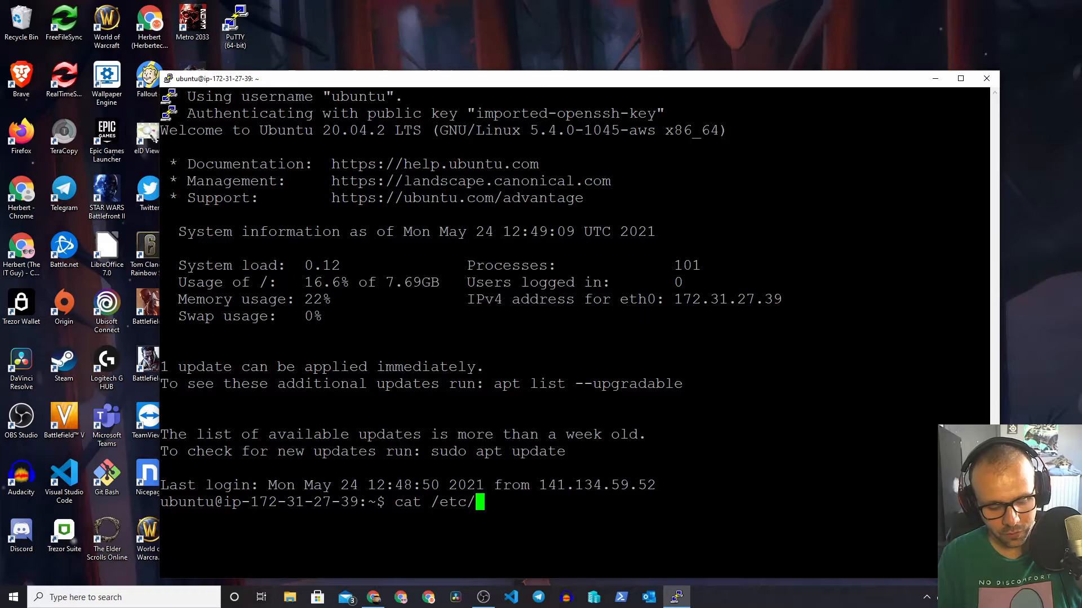
pyautogui.write('motd')
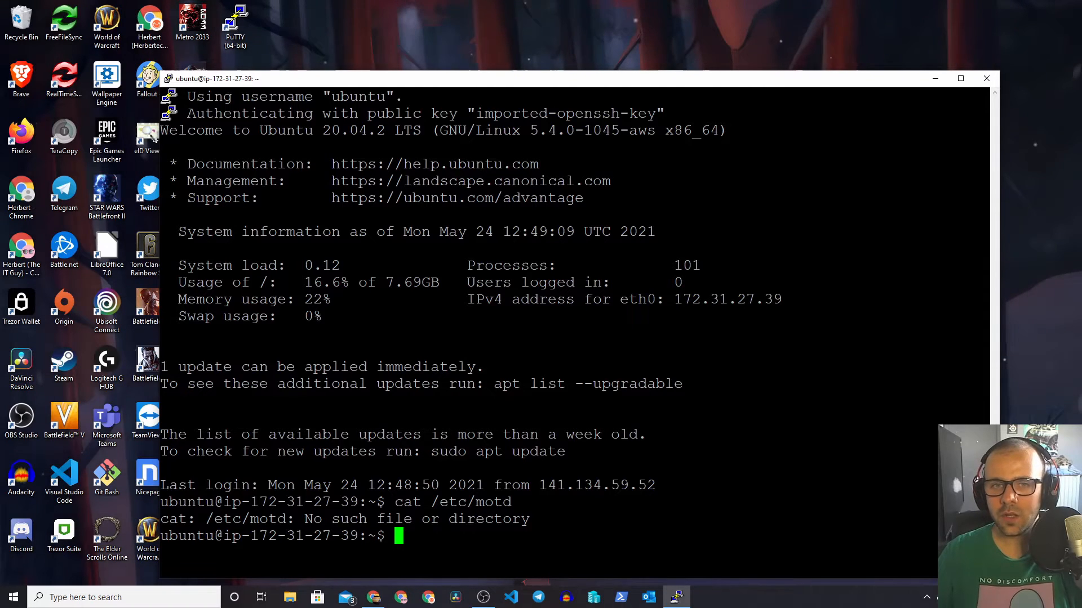
# Step: Set ENABLED=0 in /etc/default/motd-news with sudo vi and save with :wq
pyautogui.write('sudo vi /etc/default/motd-news')
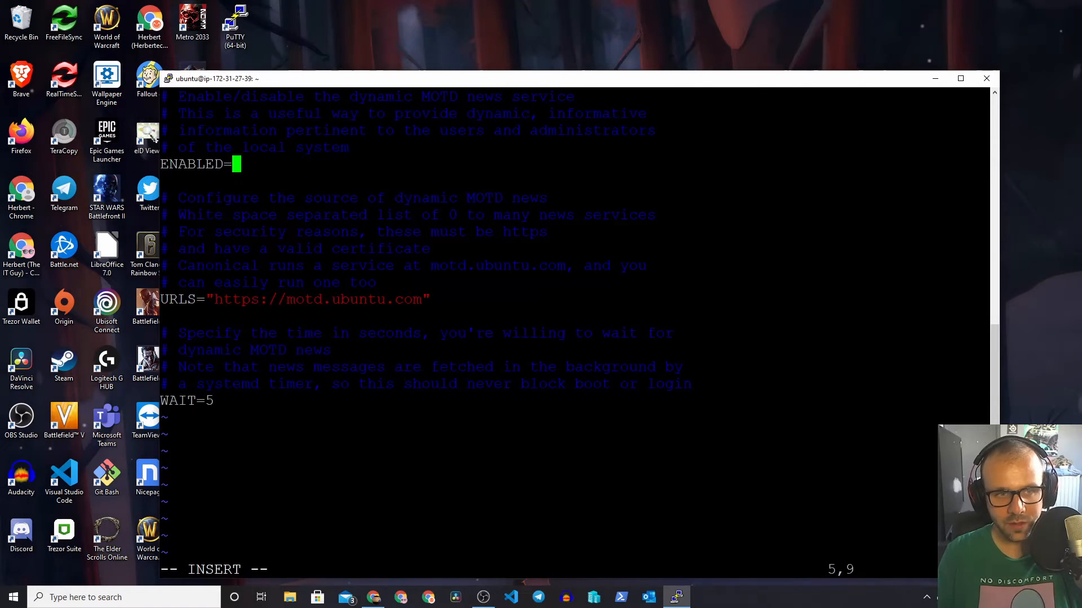
pyautogui.write('0')
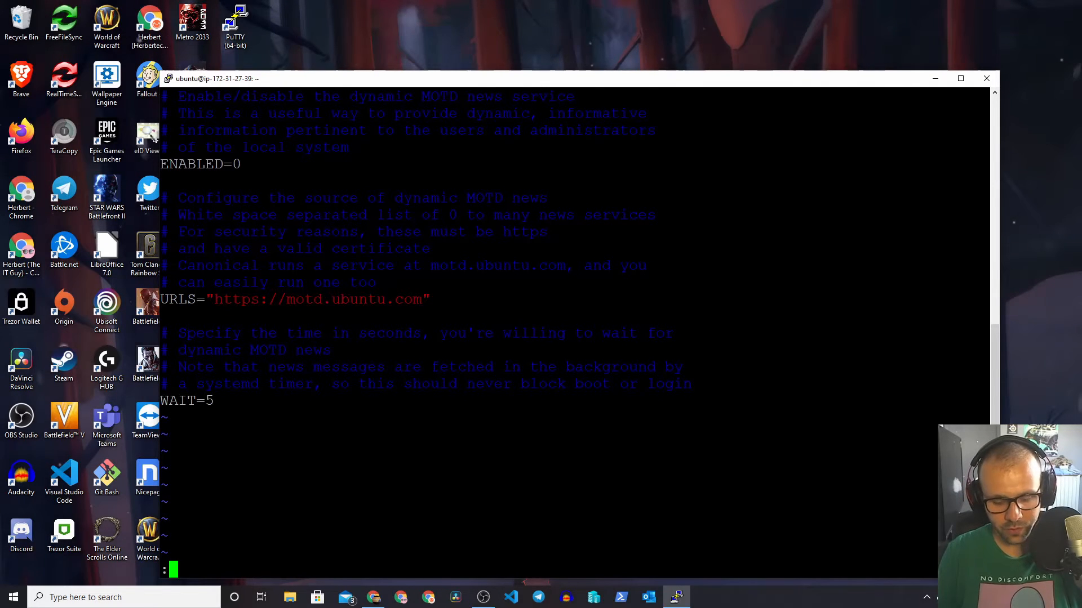
pyautogui.write(':wq')
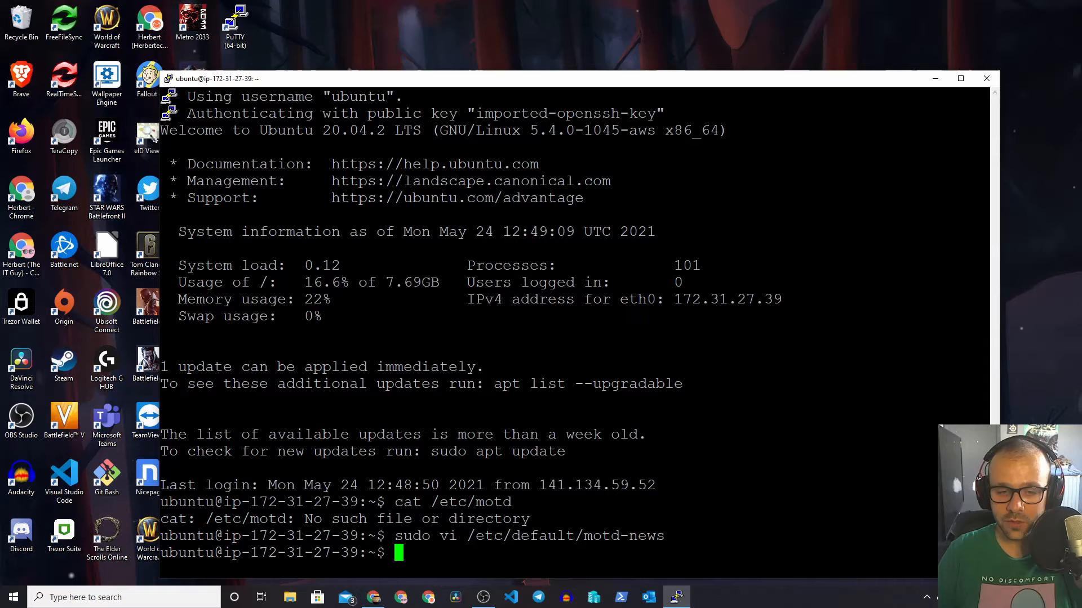
# Step: Make the /etc/update-motd.d/ scripts executable and inspect the listing, marking 00-header
pyautogui.write('exit')
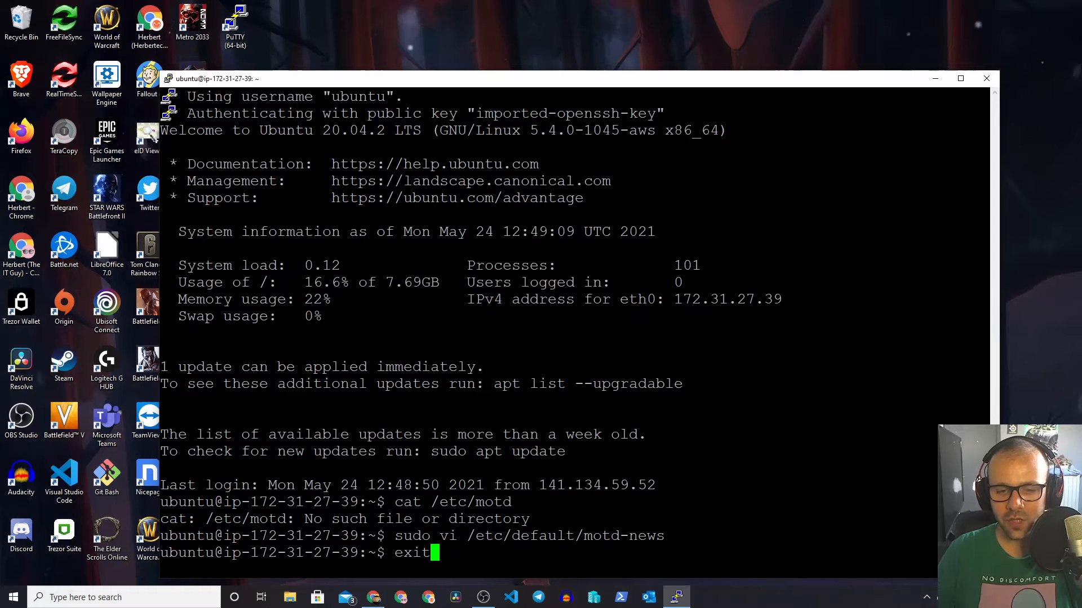
pyautogui.write('sudo chmod +x /etc/update-motd.d/*')
pyautogui.write('ll /etc/update-motd.d/')
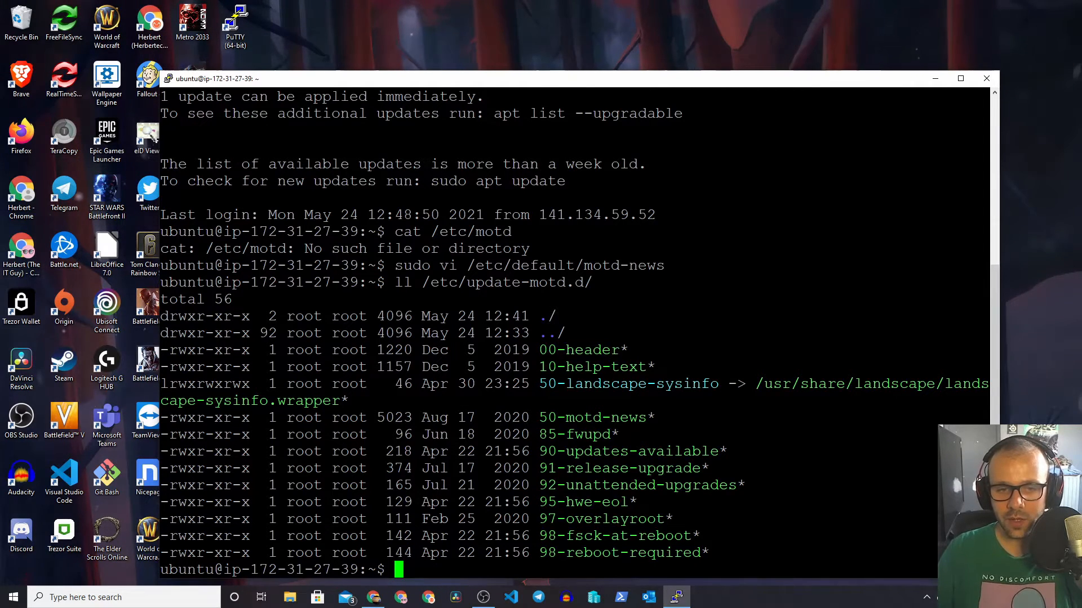
pyautogui.doubleClick(580, 350)
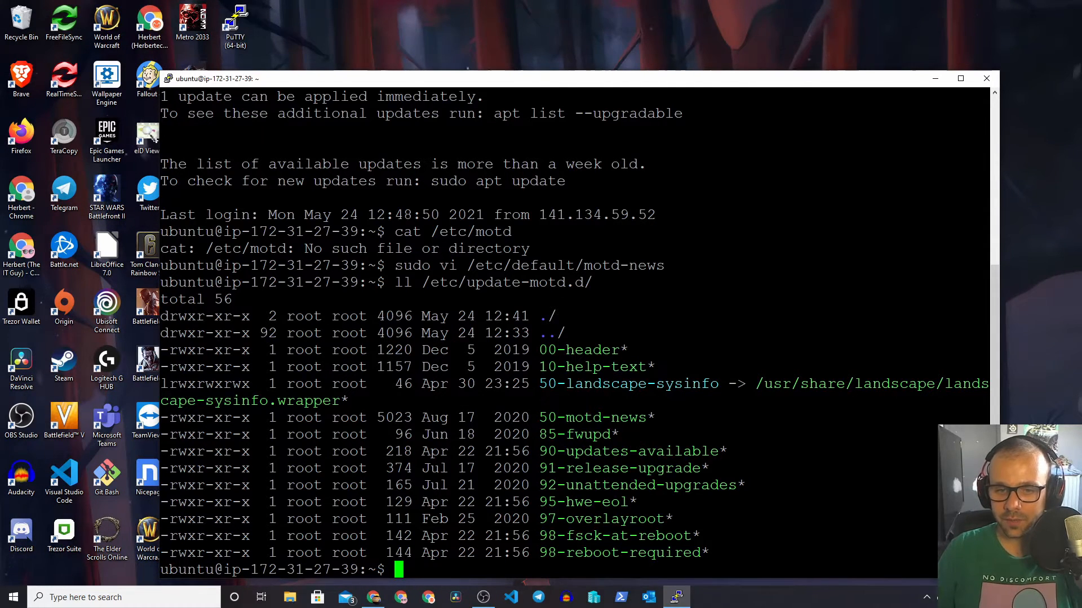
pyautogui.doubleClick(561, 433)
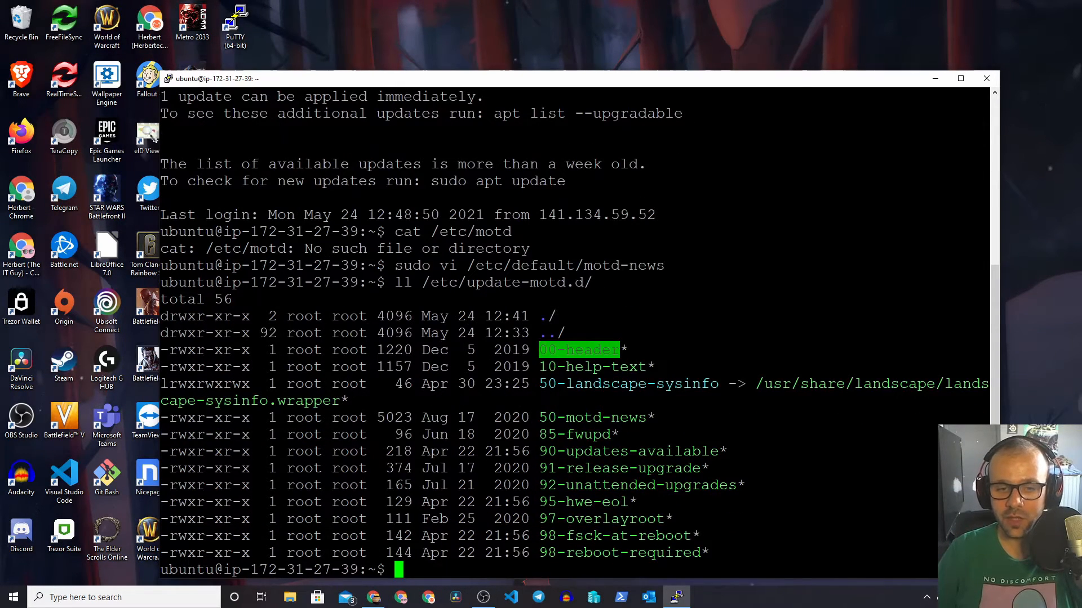
# Step: Remove execute permission from all /etc/update-motd.d/* scripts and verify the listing
pyautogui.write('ll /etc/update-motd.d/')
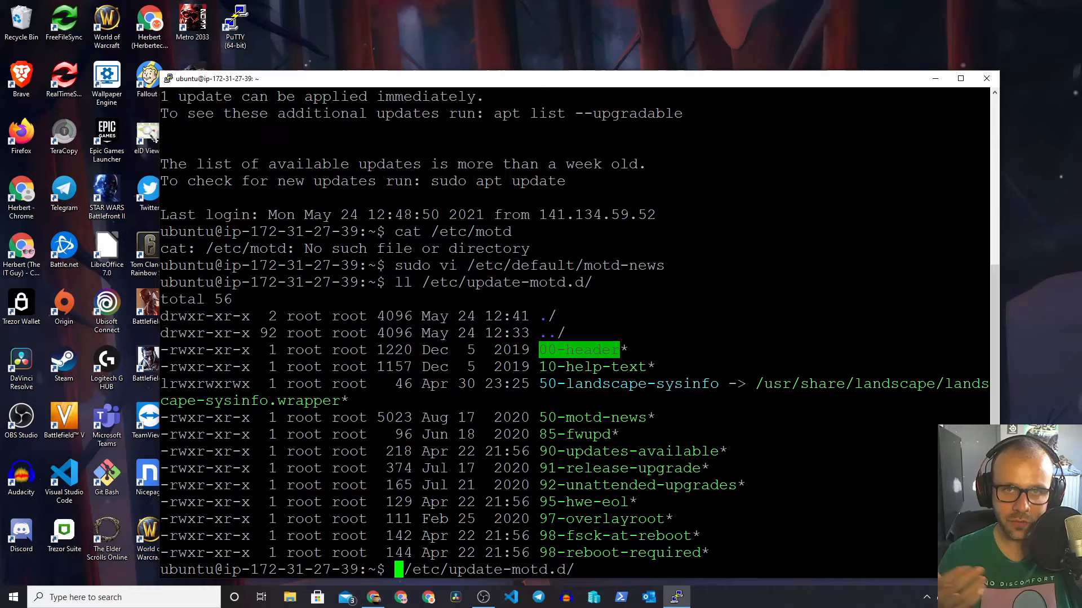
pyautogui.write('chn')
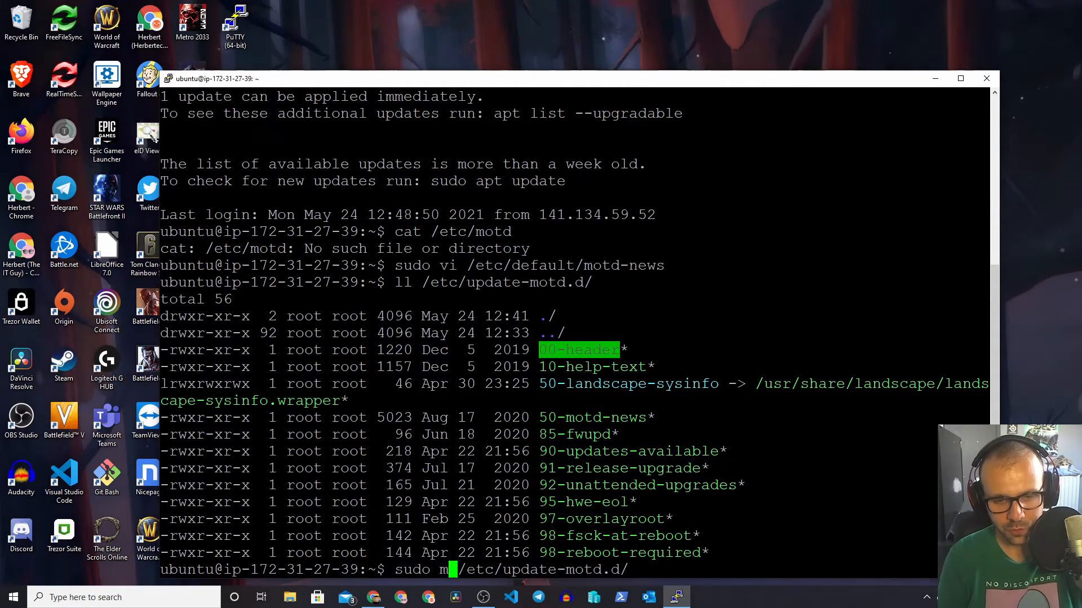
pyautogui.write('hmod -x')
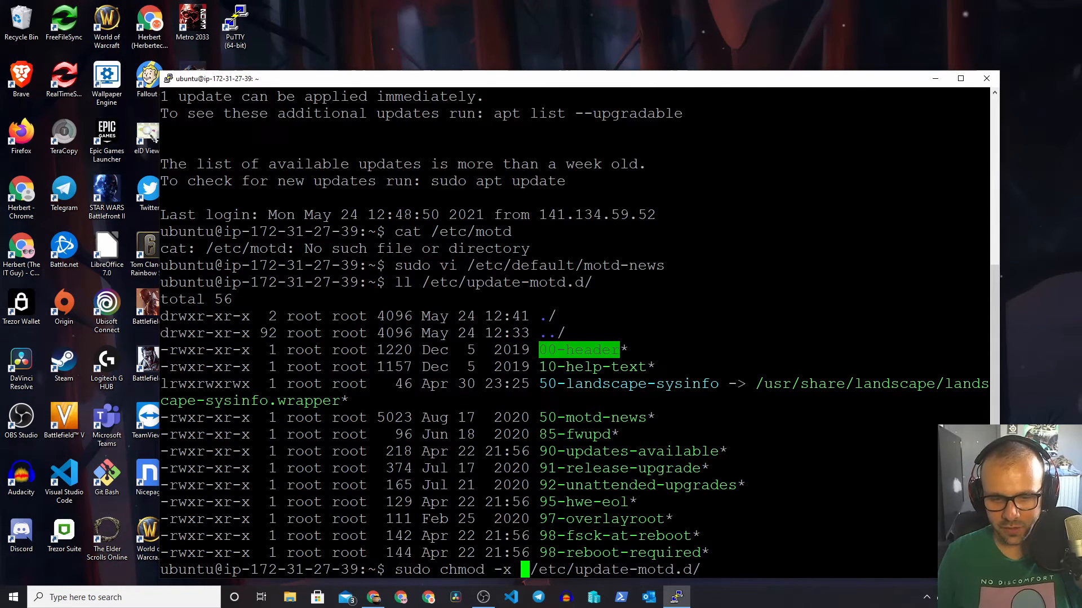
pyautogui.write('*')
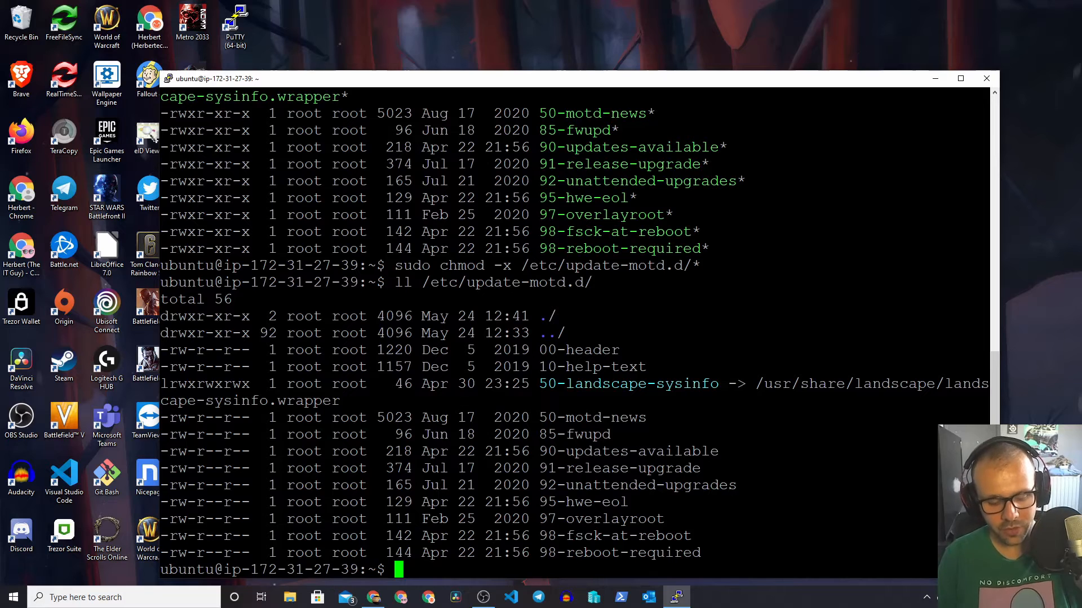
# Step: Open a new /etc/motd file in vi with sudo
pyautogui.write('sud')
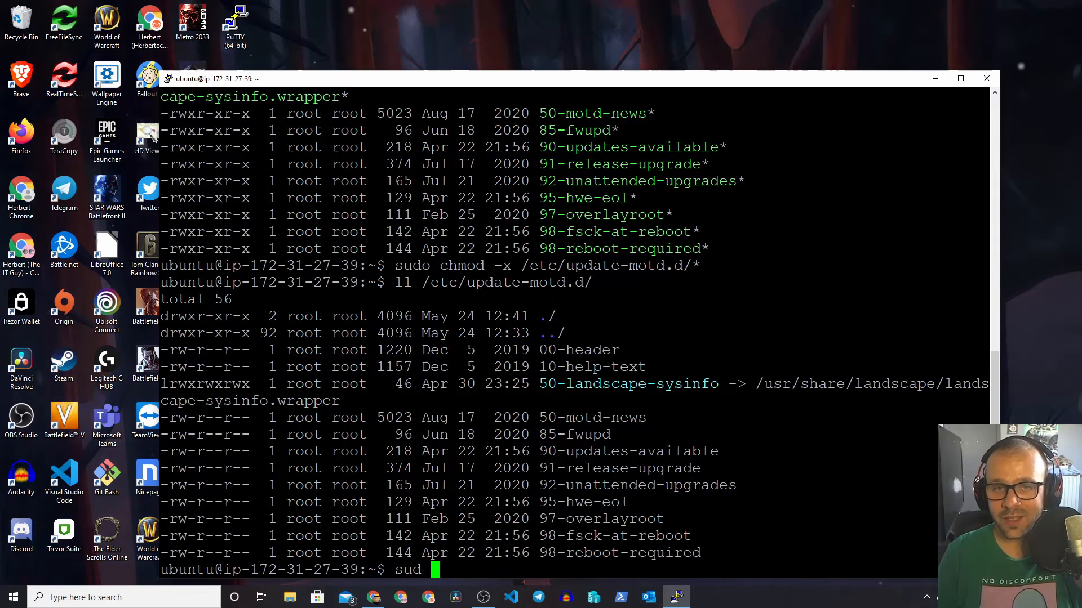
pyautogui.write('o')
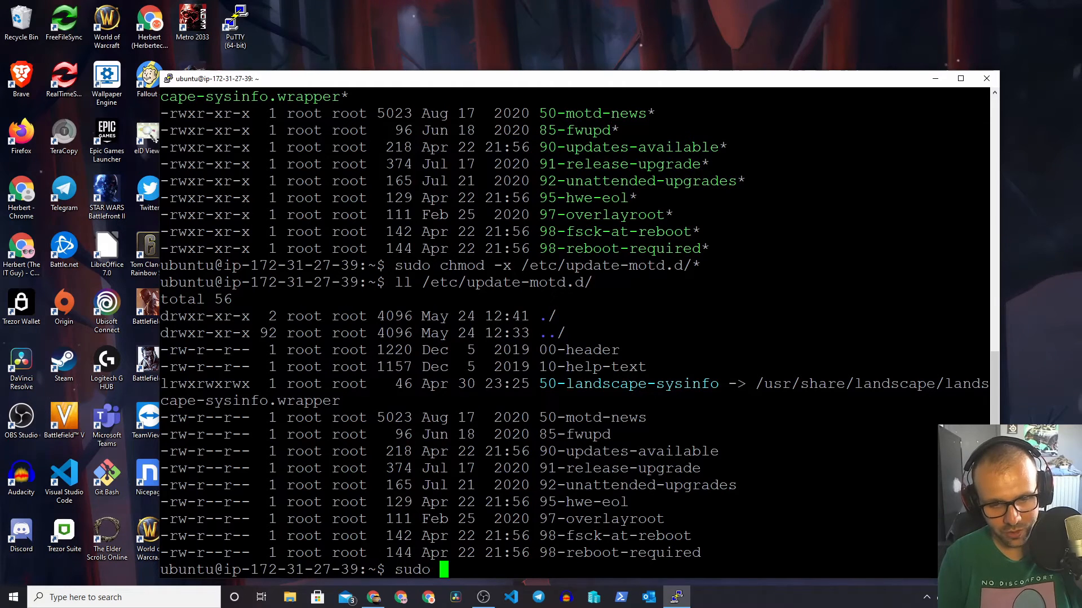
pyautogui.write('vi /et')
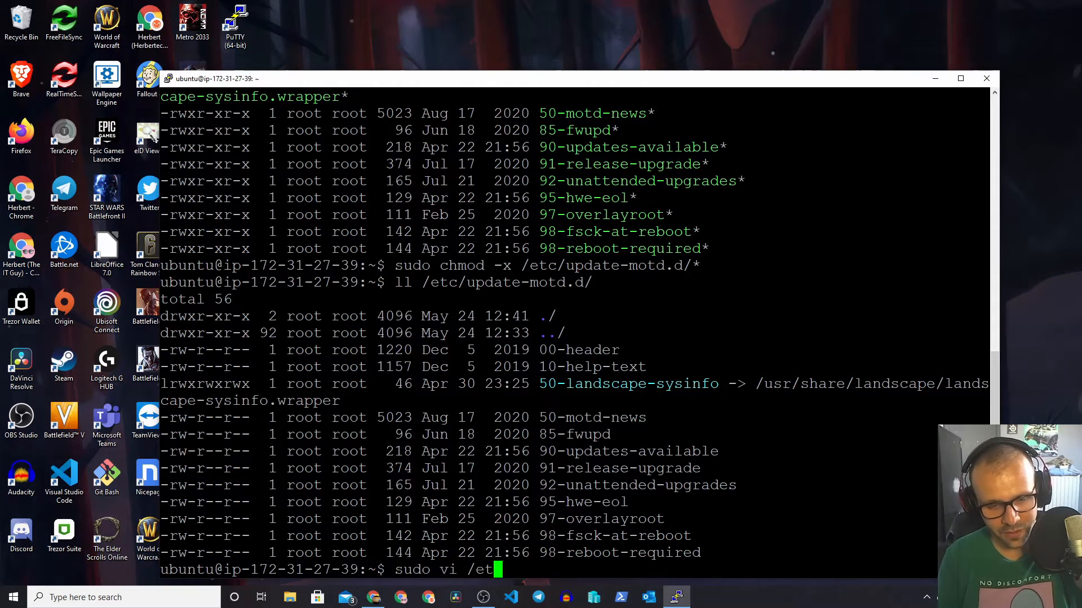
pyautogui.press('enter')
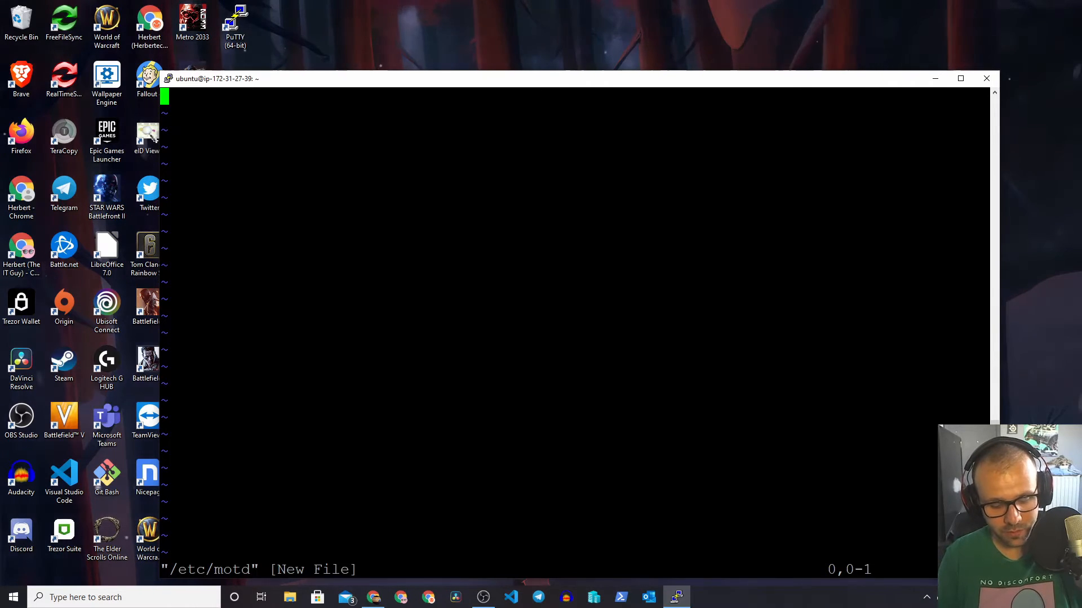
# Step: Type the welcome lines 'Welcome to my Ubuntu server' and 'Message of the Day: wonderful'
pyautogui.press('i')
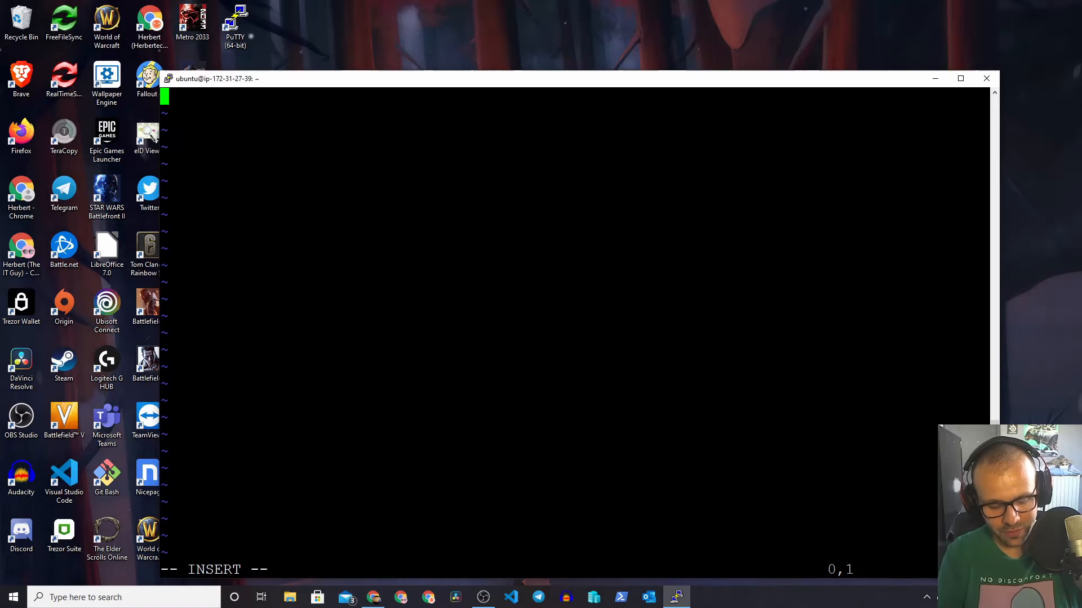
pyautogui.write('Wel')
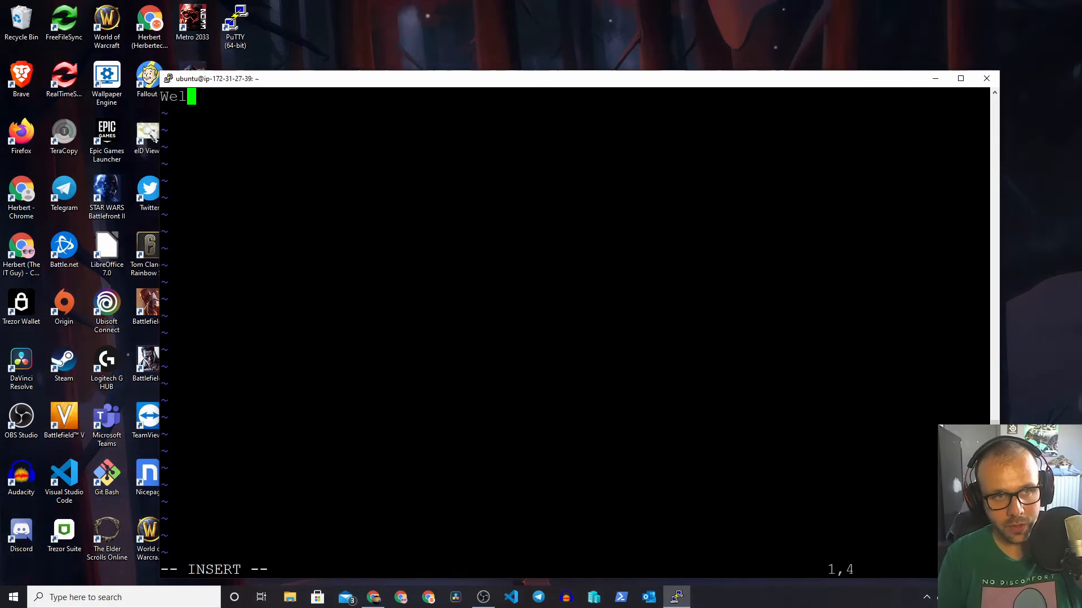
pyautogui.write('come to my')
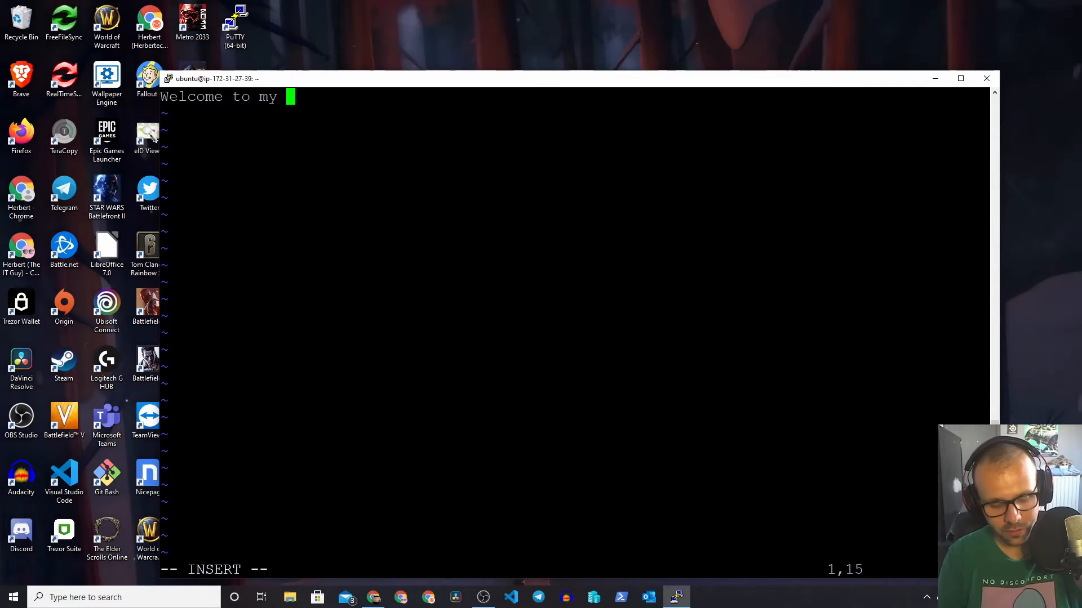
pyautogui.write('Ubuntu server.')
pyautogui.click(574, 113)
pyautogui.write('This is the new')
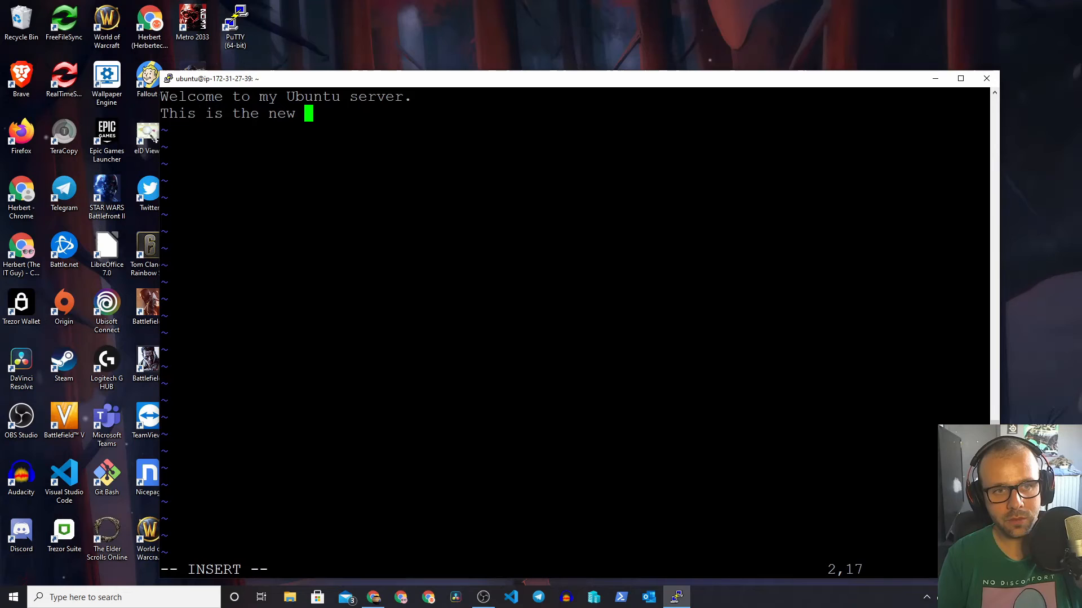
pyautogui.write('Message of')
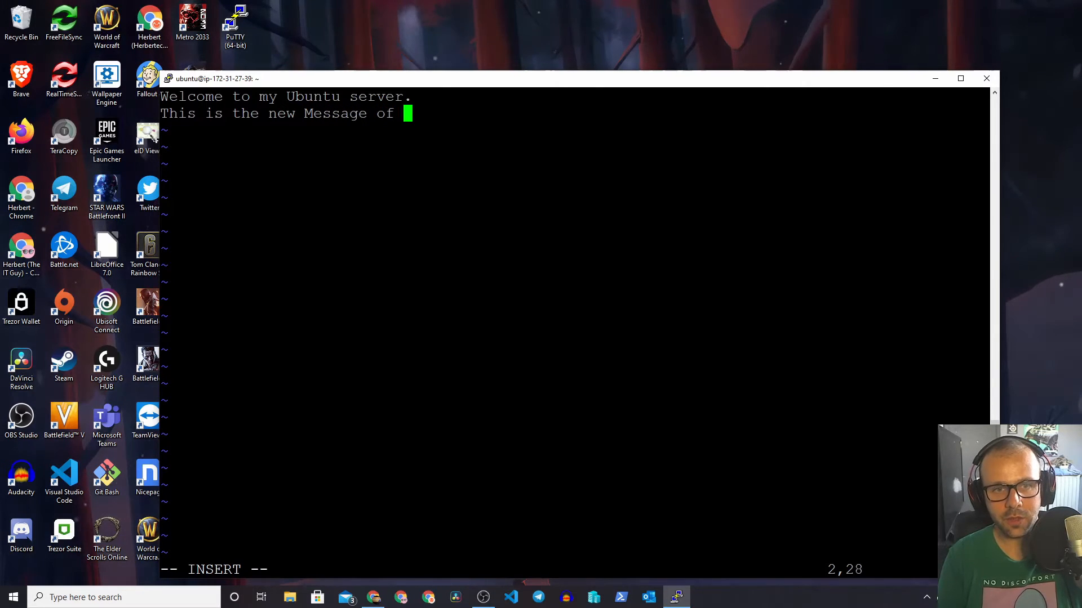
pyautogui.write('the Da')
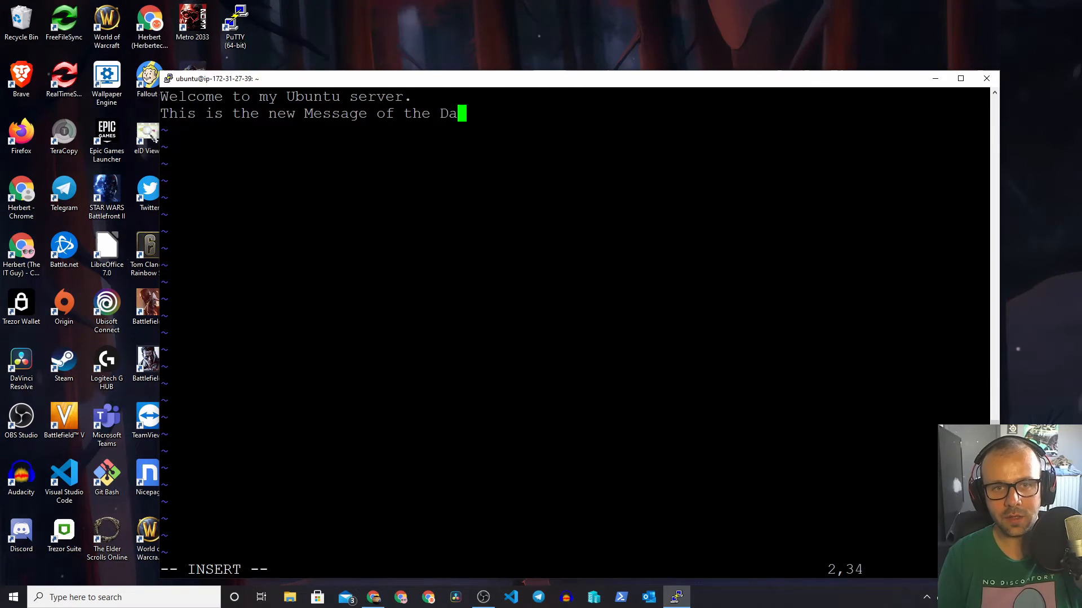
pyautogui.write('Y:')
pyautogui.write('You are')
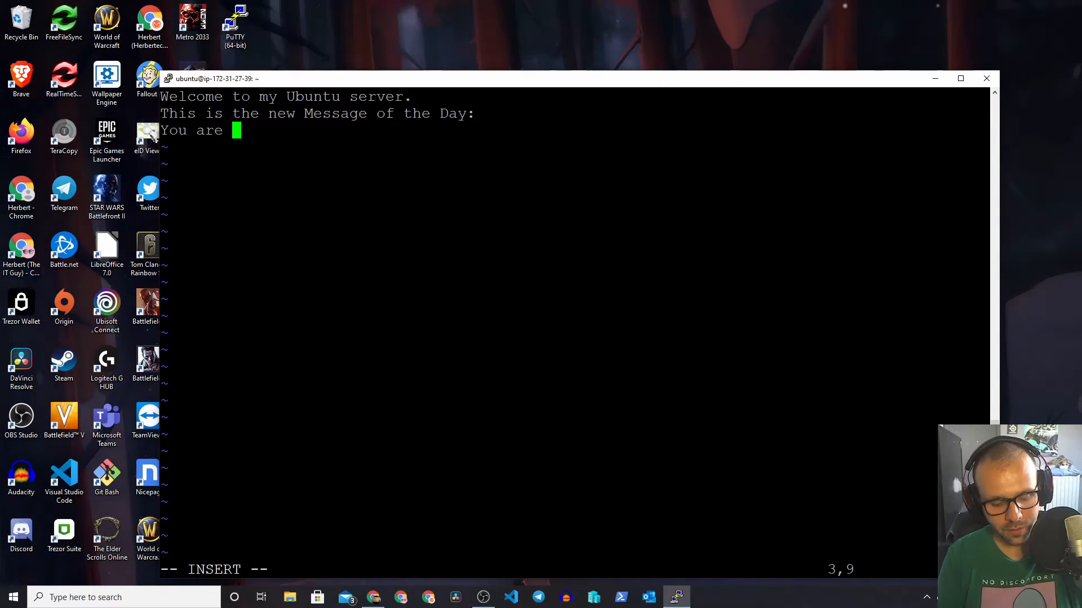
pyautogui.write('wonderful')
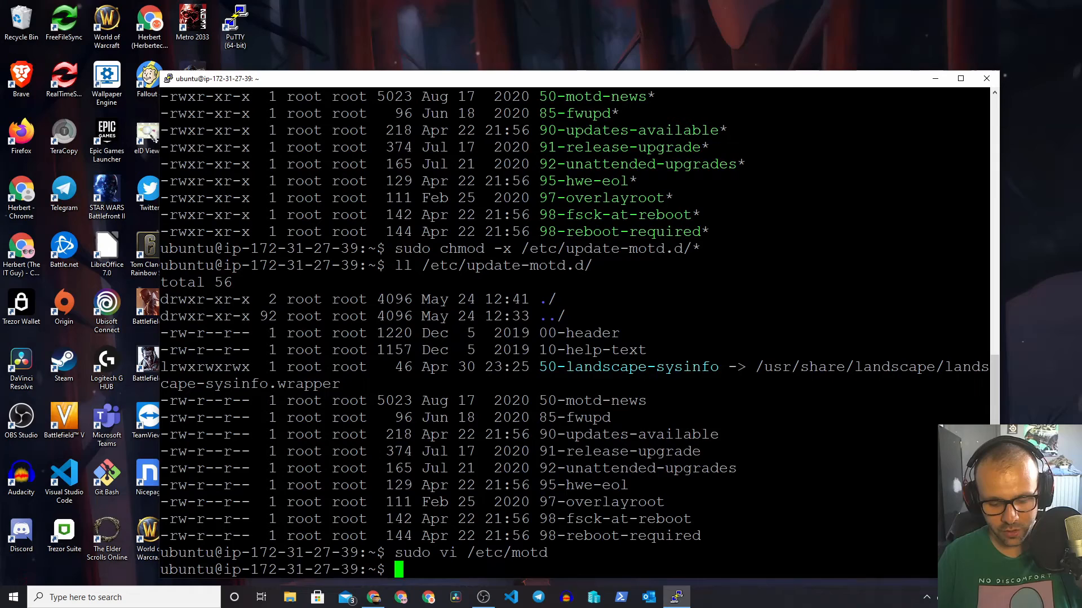
# Step: Review /etc/motd, exit, and reconnect to the UBUNTU_AWS session in a new PuTTY window
pyautogui.write('sudo vi /etc/motd')
pyautogui.write('sudo cat /etc/motd')
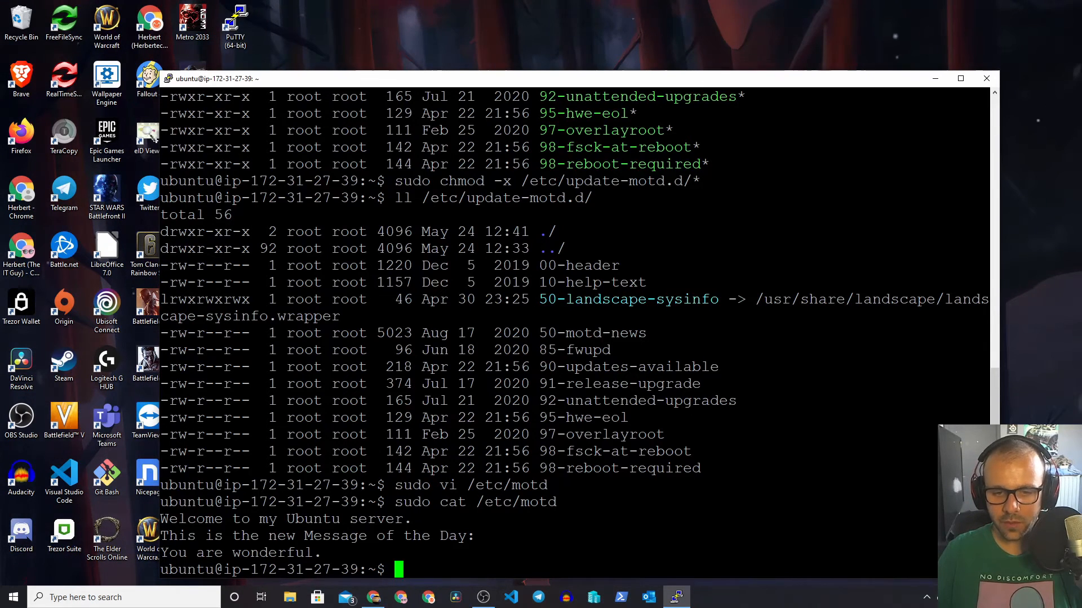
pyautogui.write('ex')
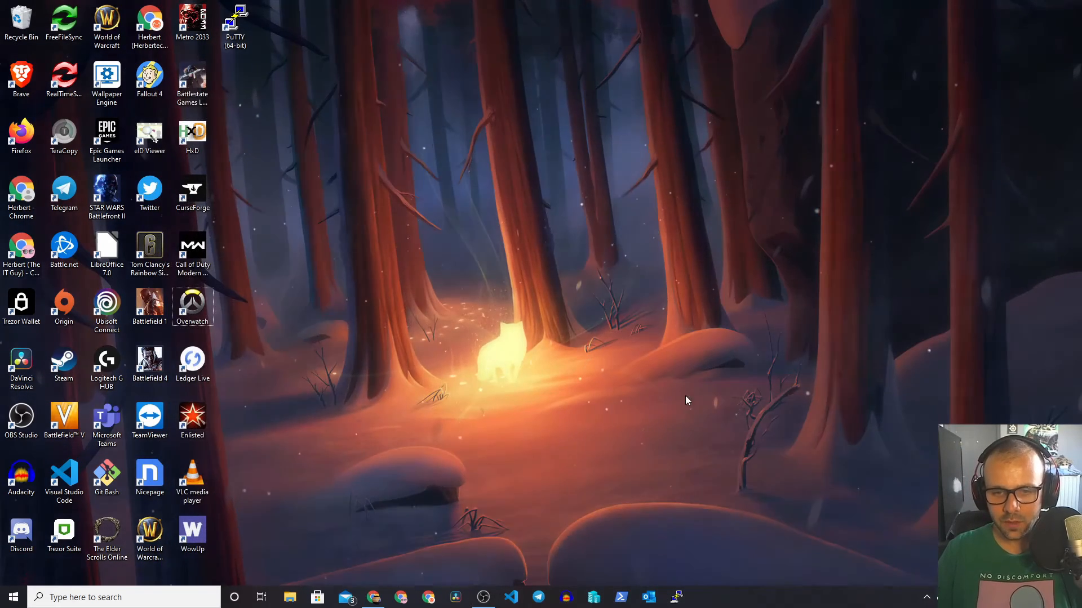
pyautogui.doubleClick(236, 21)
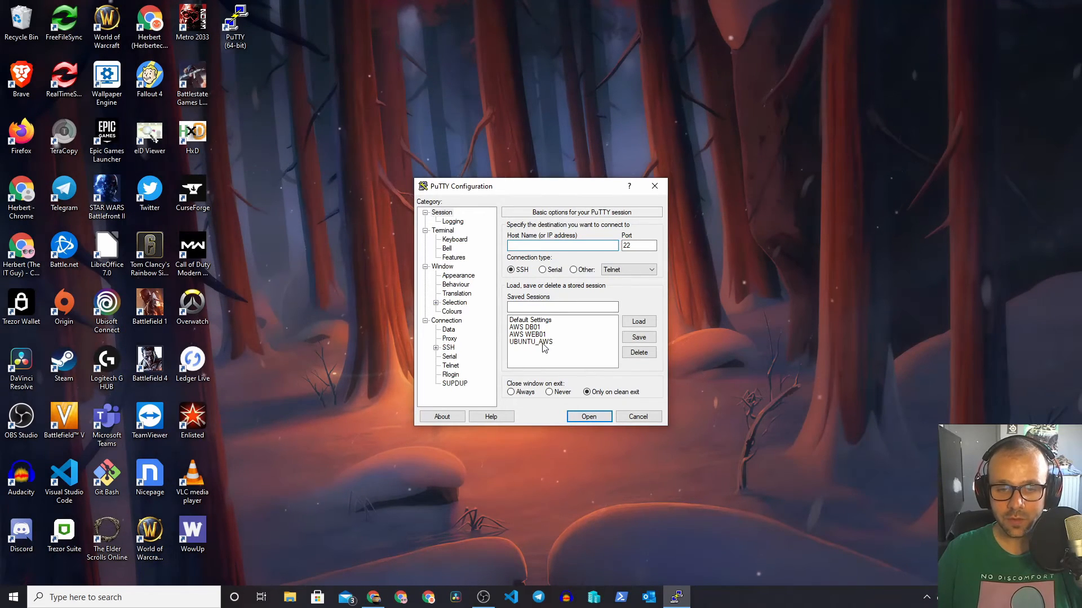
pyautogui.click(588, 415)
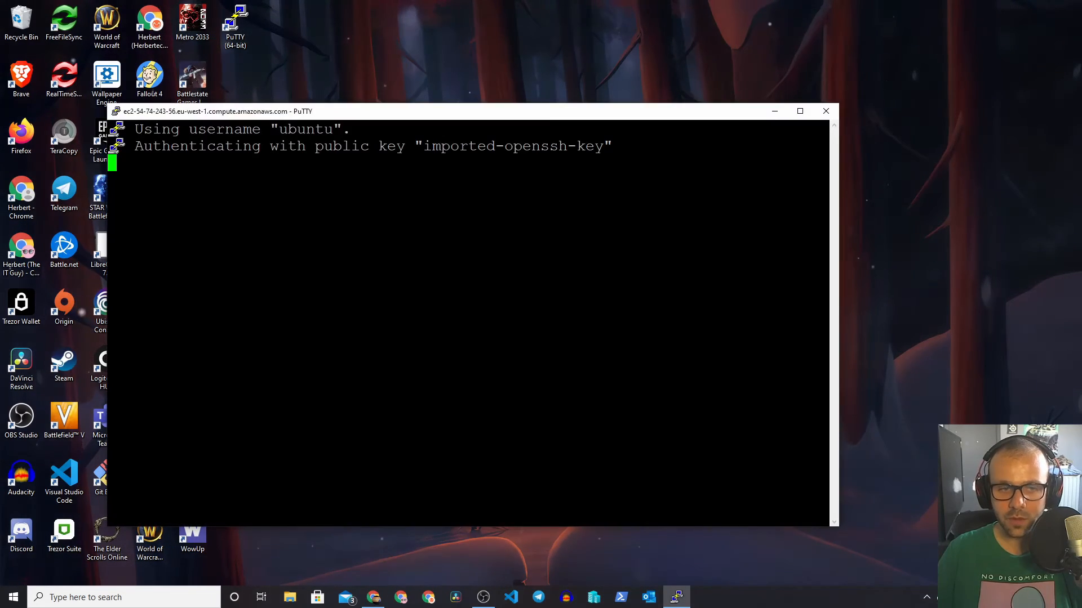